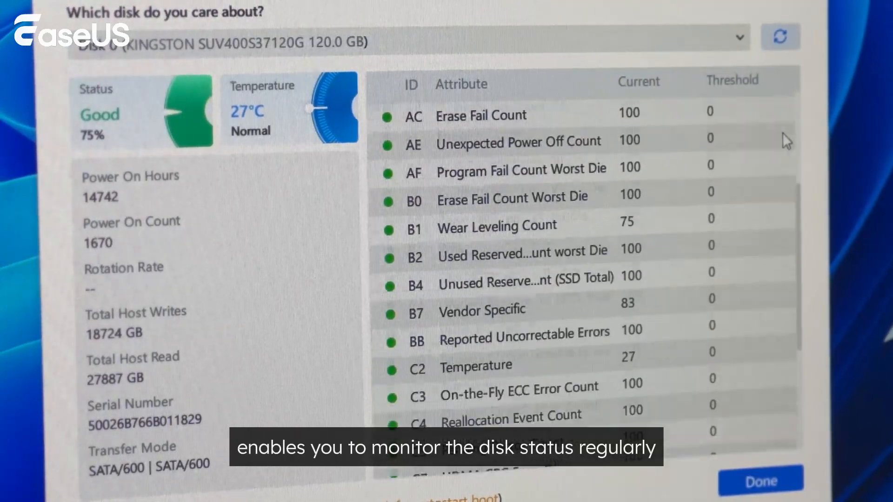
Send the seller the message requesting a copy of the SSD's SMART status report.
scroll("down", 3)
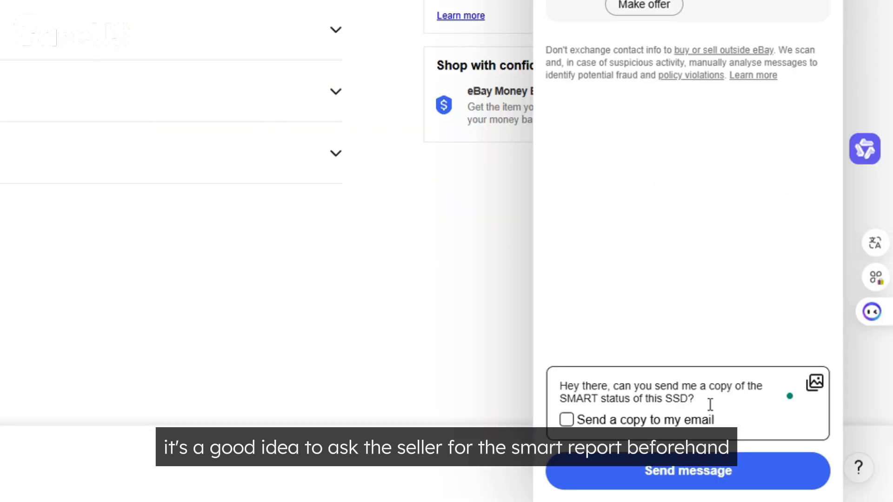
left_click(686, 470)
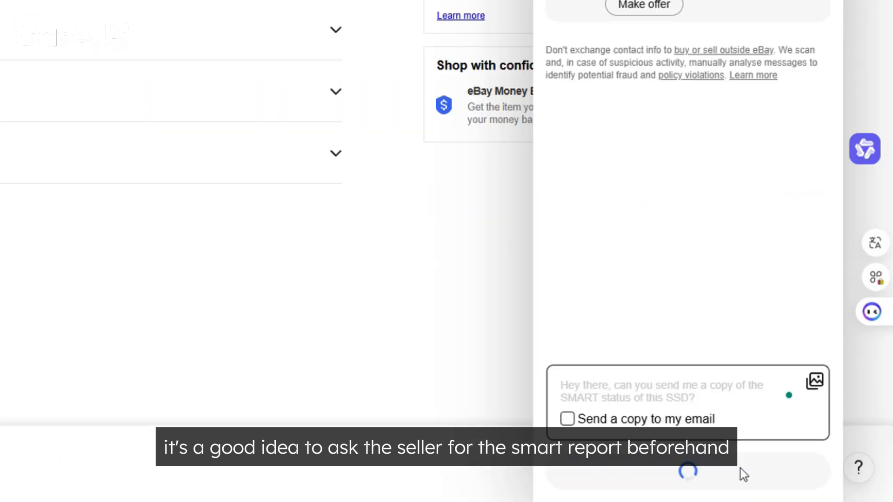
left_click(687, 471)
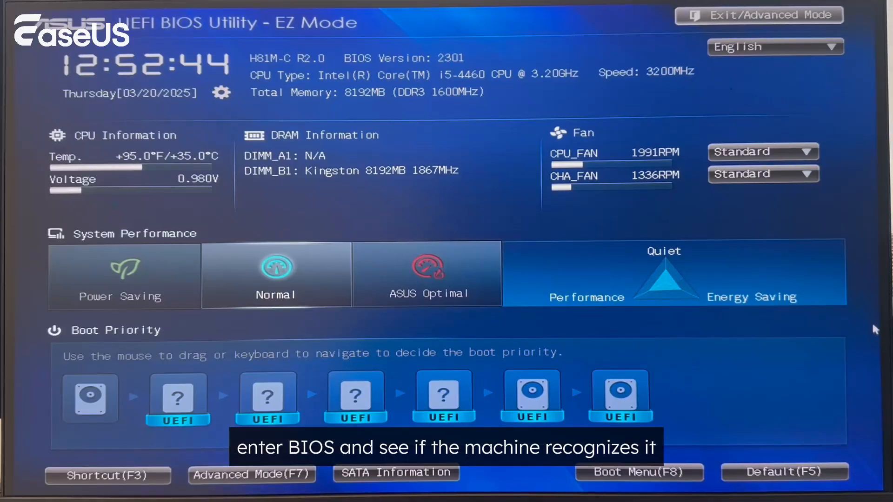
Show the Boot Menu (F8) list and review the KINGSTON SSD entries.
left_click(638, 473)
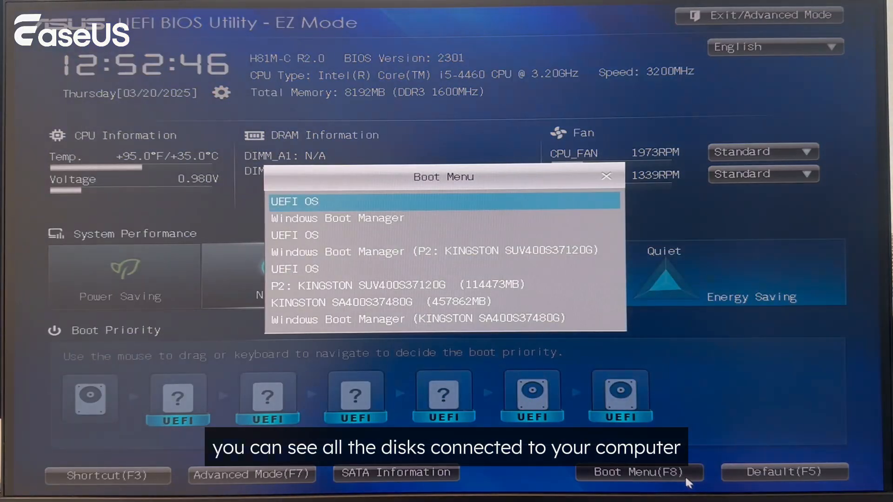
mouse_move(408, 279)
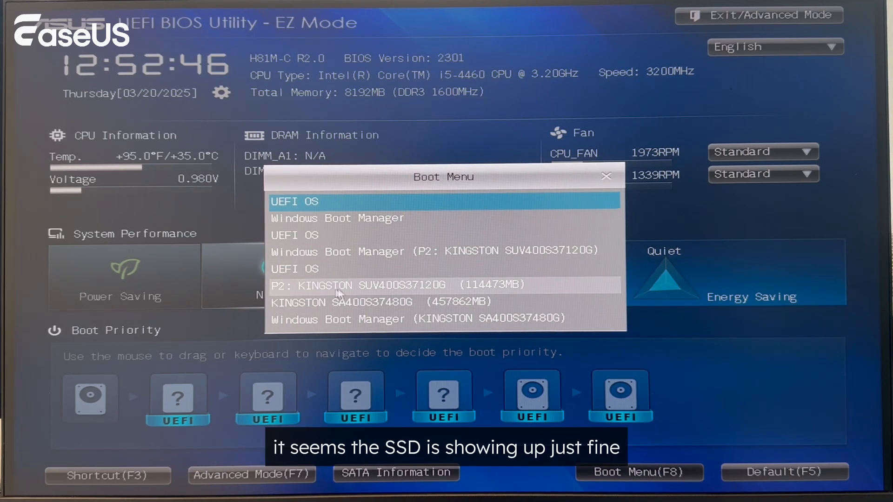
mouse_move(493, 299)
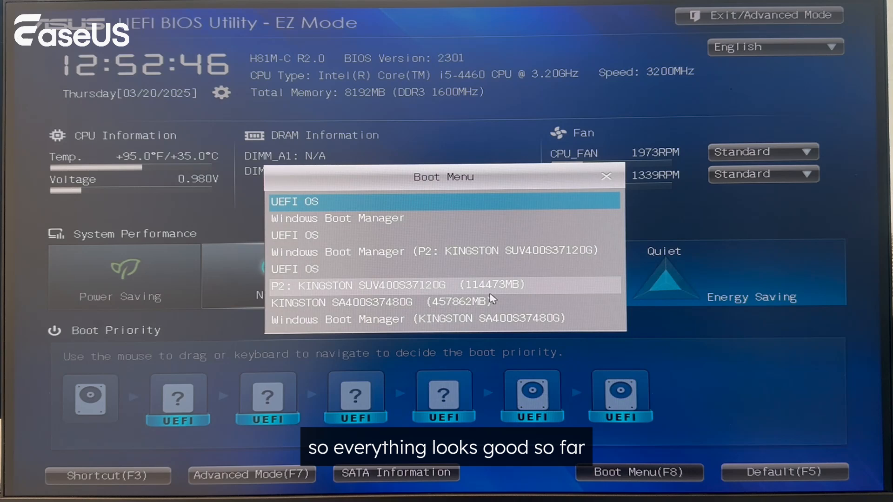
left_click(605, 175)
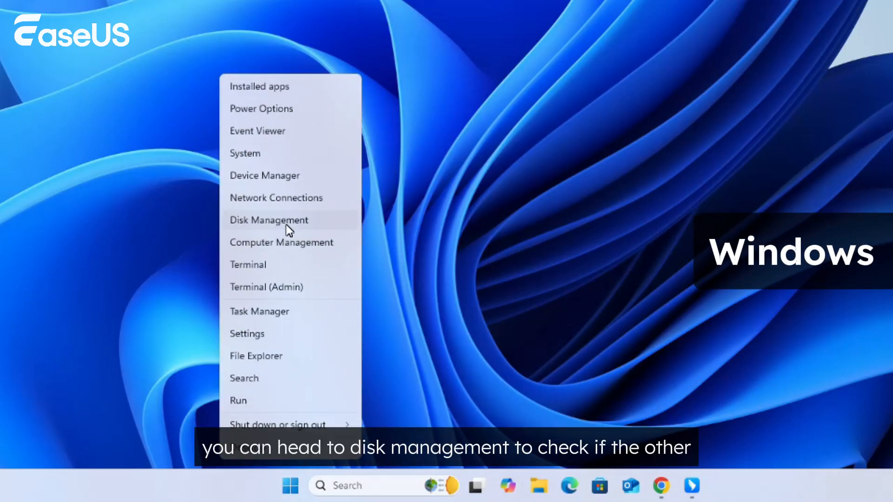
left_click(268, 219)
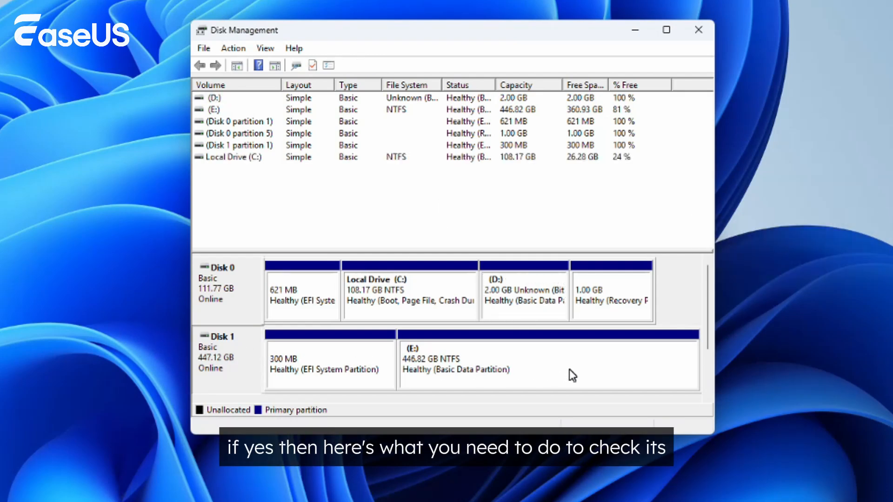
left_click(699, 29)
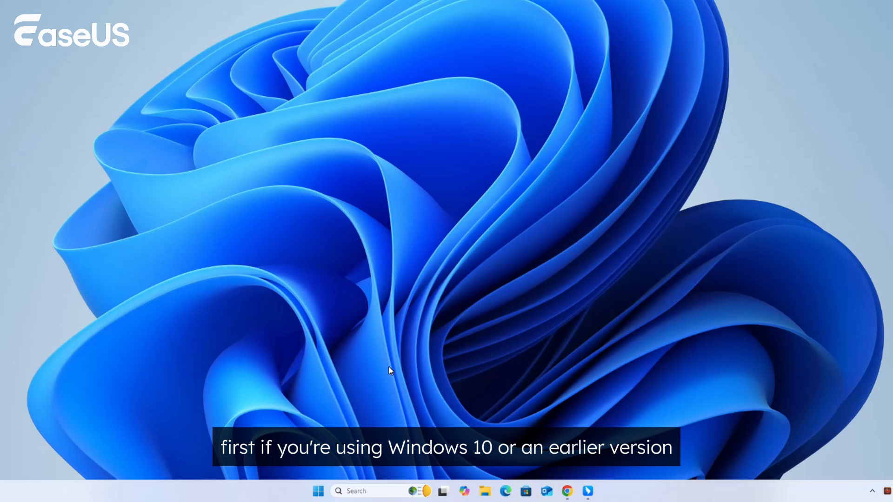
Run Command Prompt as administrator, then run Windows PowerShell as administrator.
left_click(368, 491)
type("cmd")
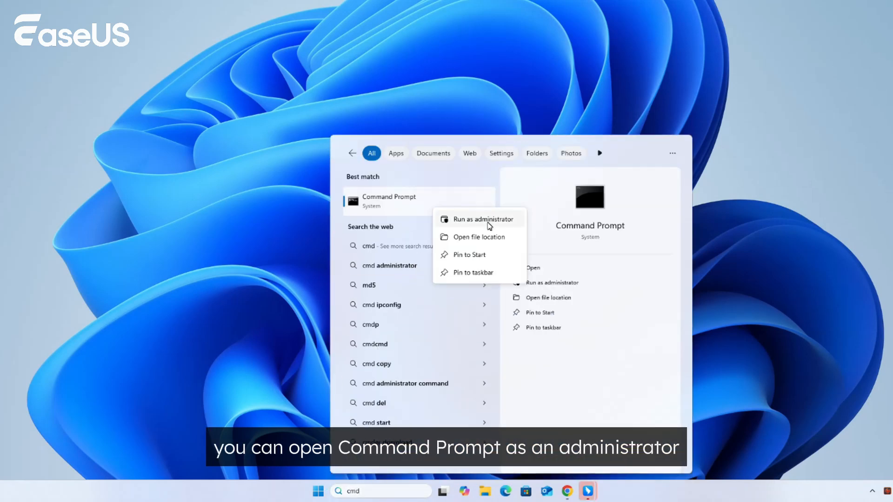
left_click(484, 218)
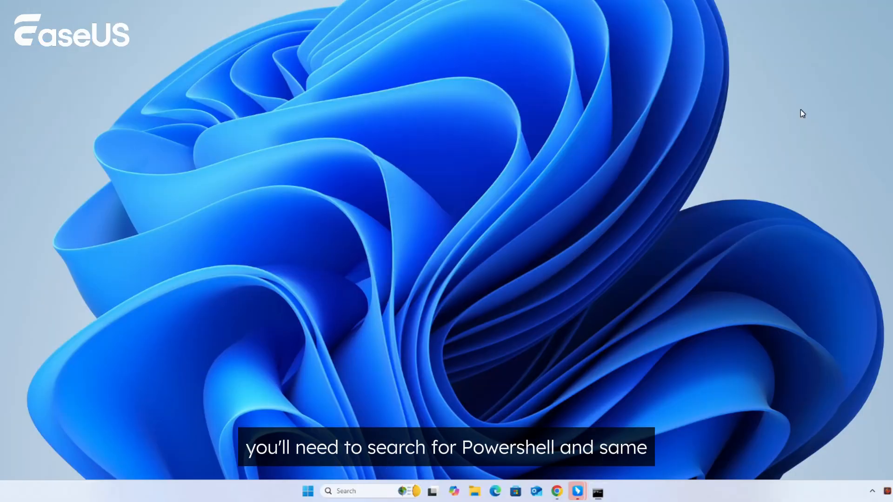
right_click(393, 201)
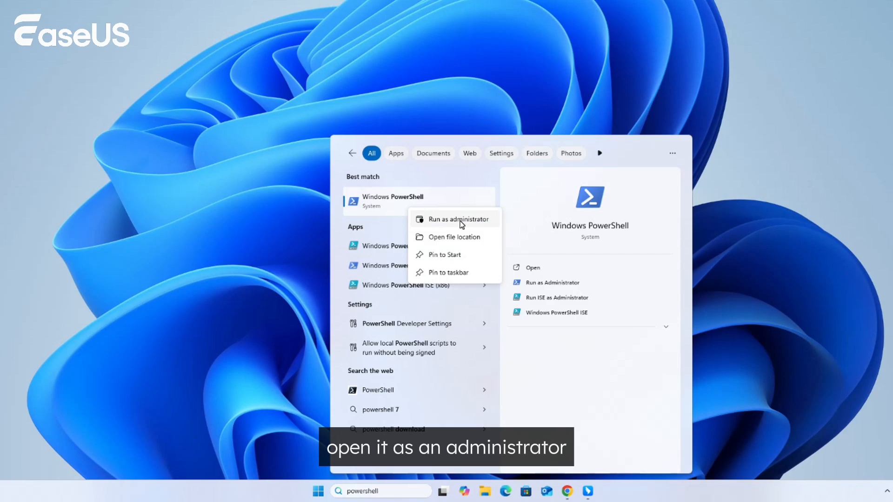
left_click(458, 218)
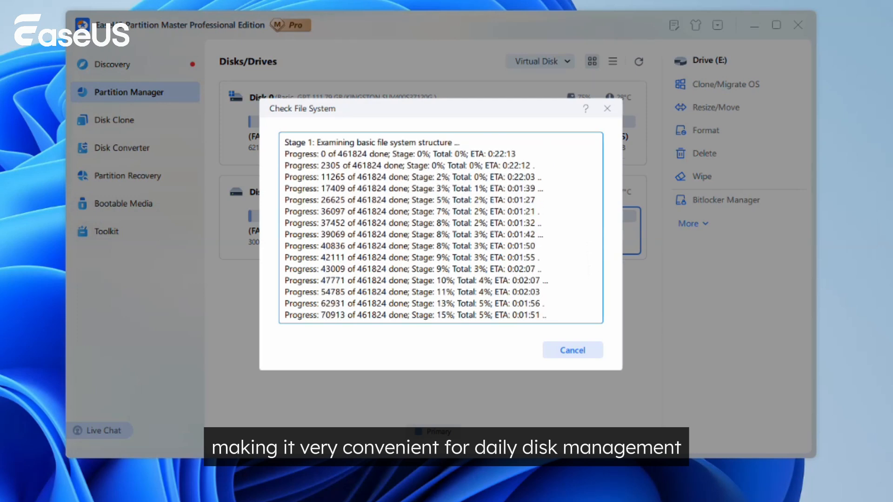
Cancel the running file system check on Drive (E:).
left_click(572, 350)
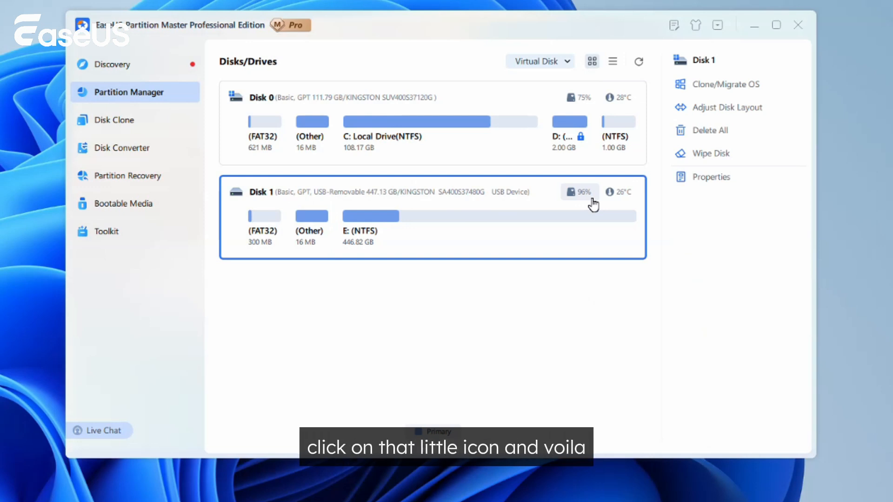
left_click(567, 192)
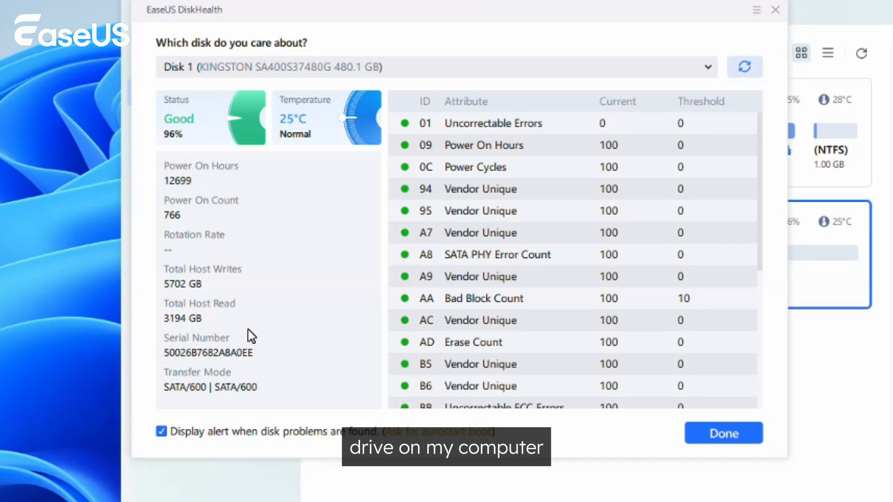
mouse_move(239, 193)
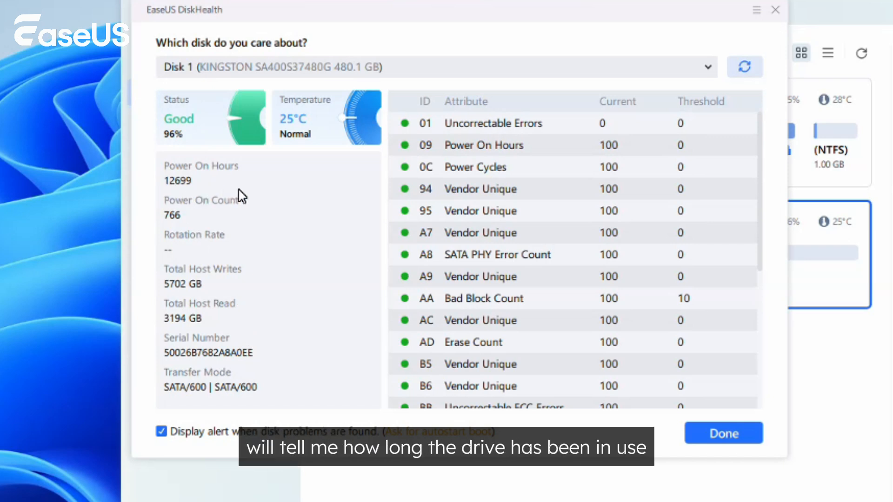
mouse_move(314, 235)
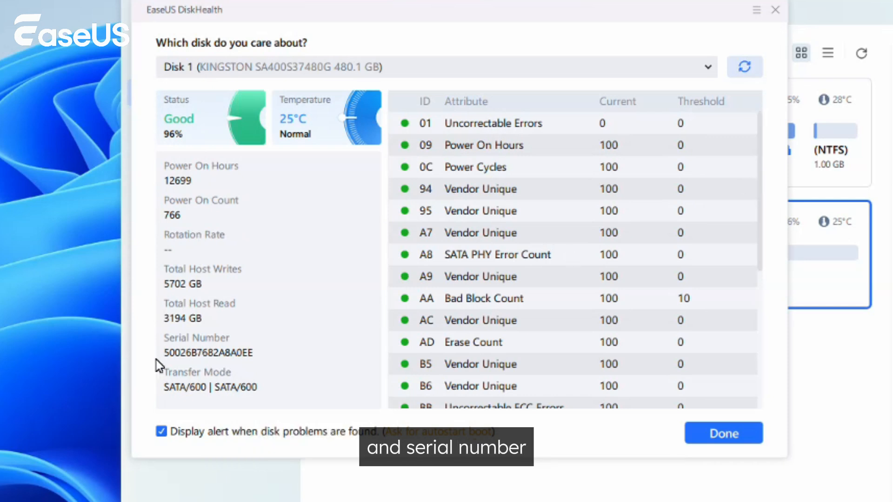
mouse_move(761, 161)
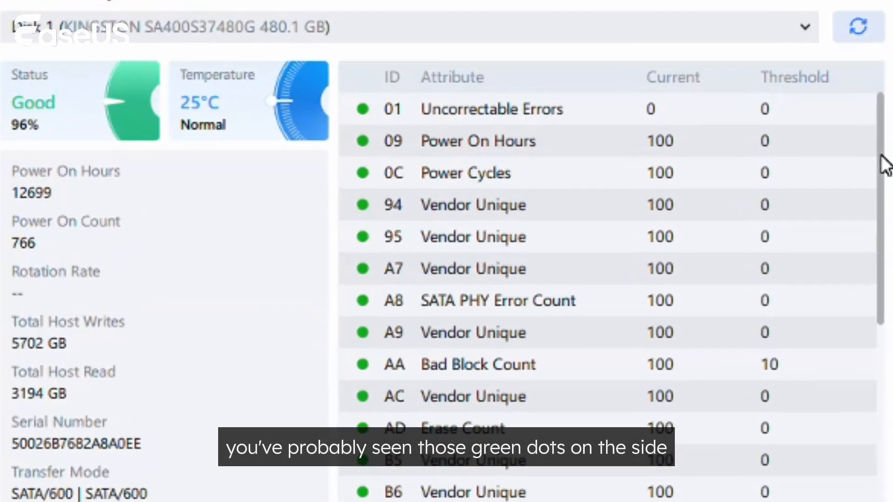
scroll("down", 3)
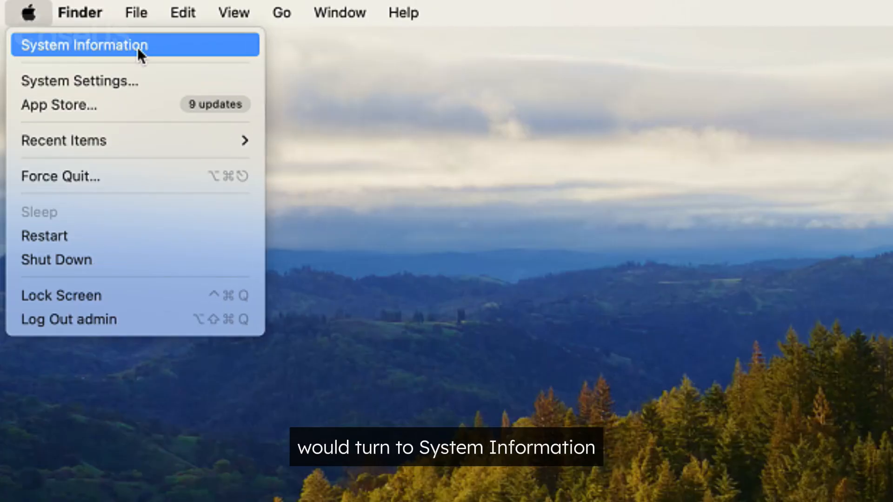
Show the Storage section of the System Information hardware report for SMART status.
left_click(84, 45)
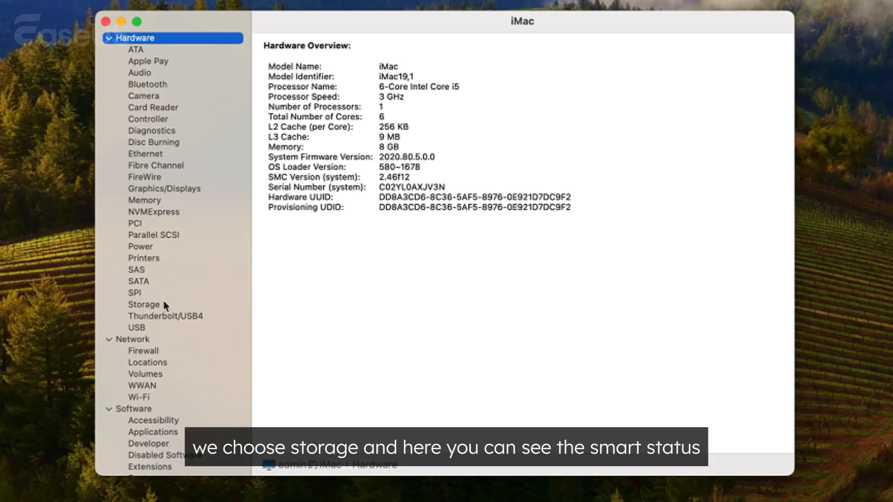
left_click(143, 304)
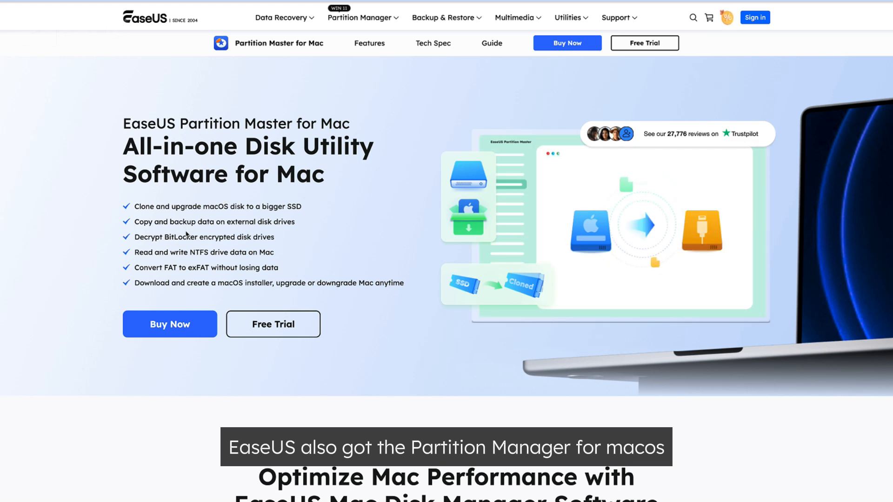
mouse_move(272, 324)
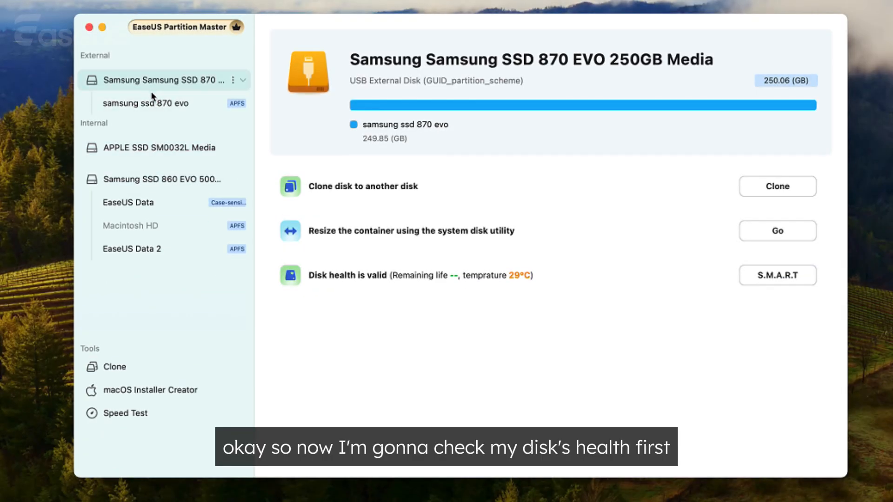
Show the S.M.A.R.T report for the external Samsung SSD 870 EVO and review its attributes.
left_click(146, 103)
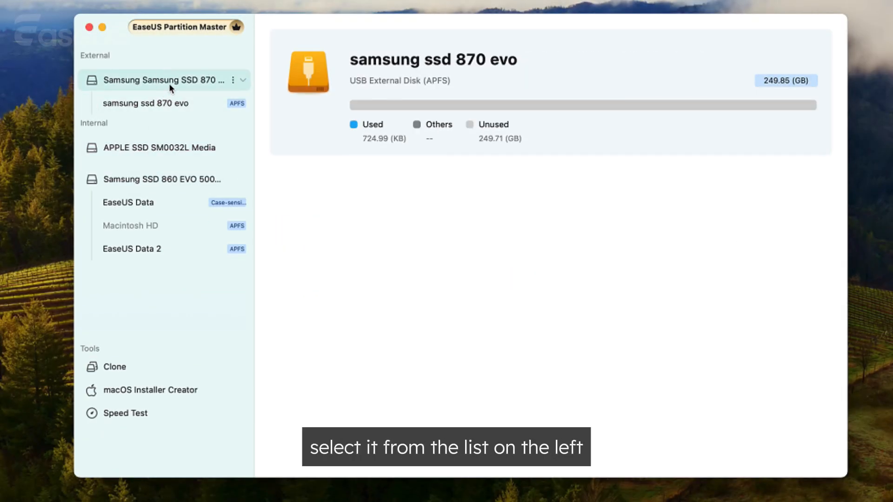
left_click(153, 80)
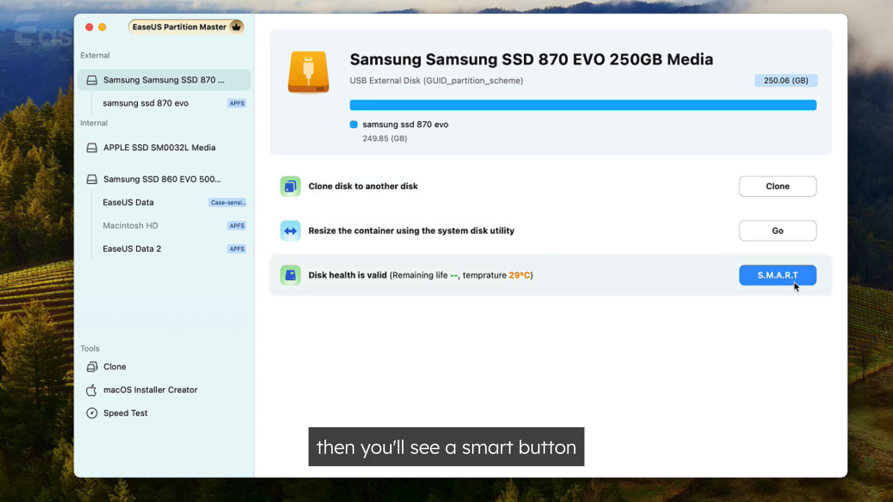
left_click(777, 276)
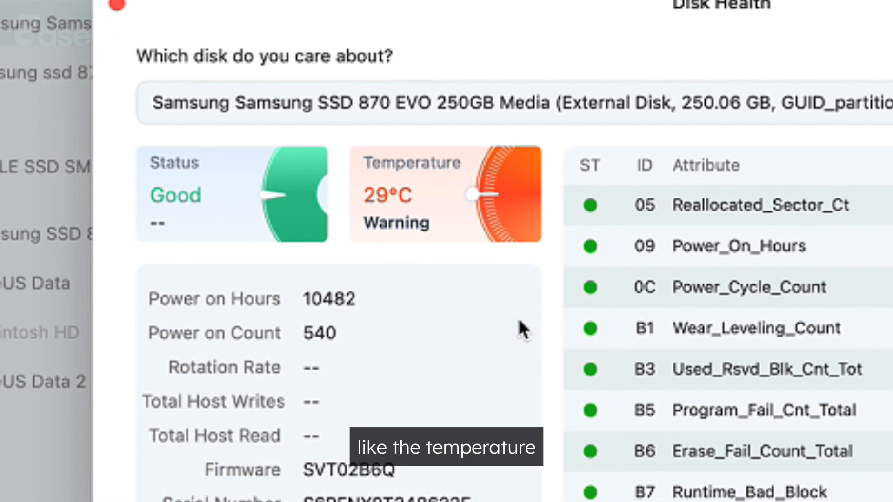
scroll("down", 3)
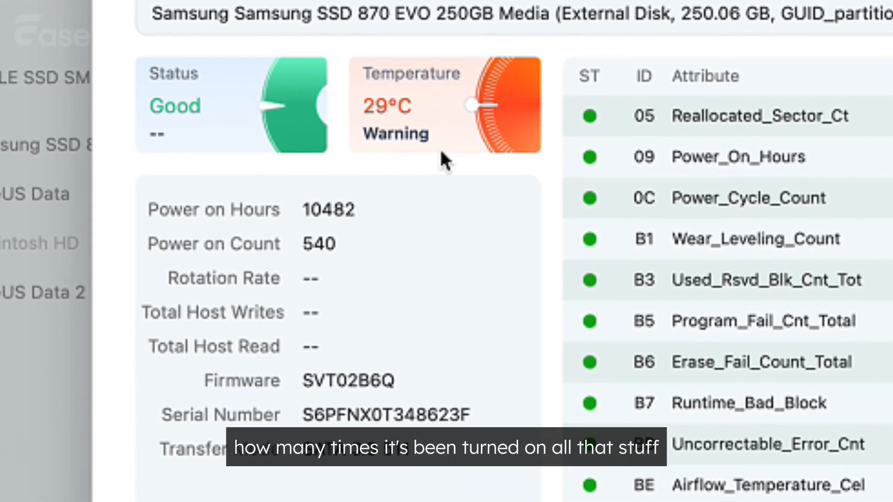
scroll("down", 3)
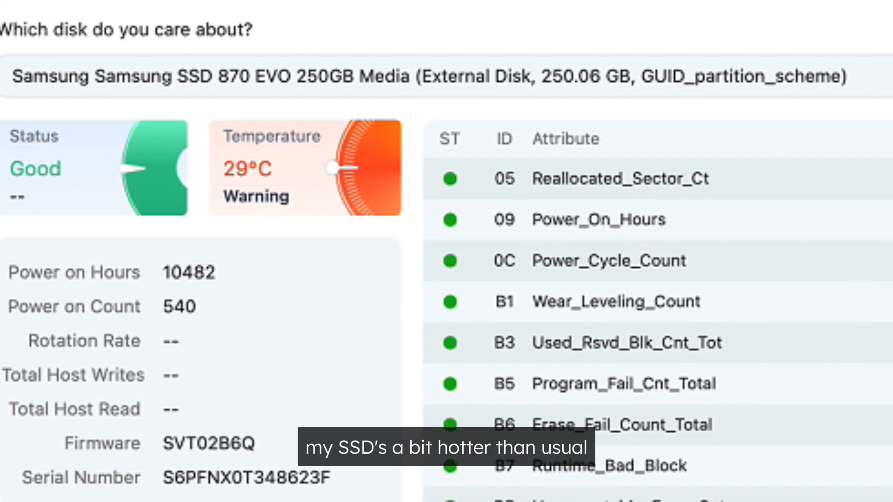
scroll("down", 3)
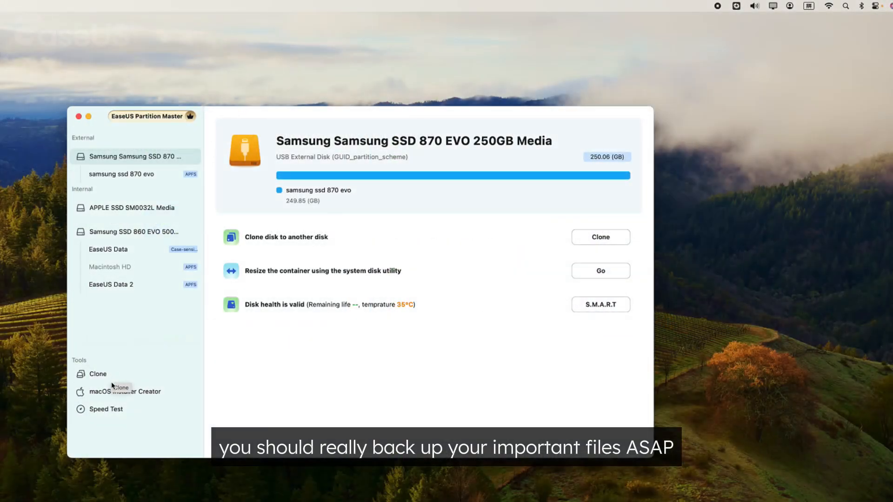
Begin a Clone with the Samsung SSD 870 EVO as source and choose the destination disk.
left_click(600, 237)
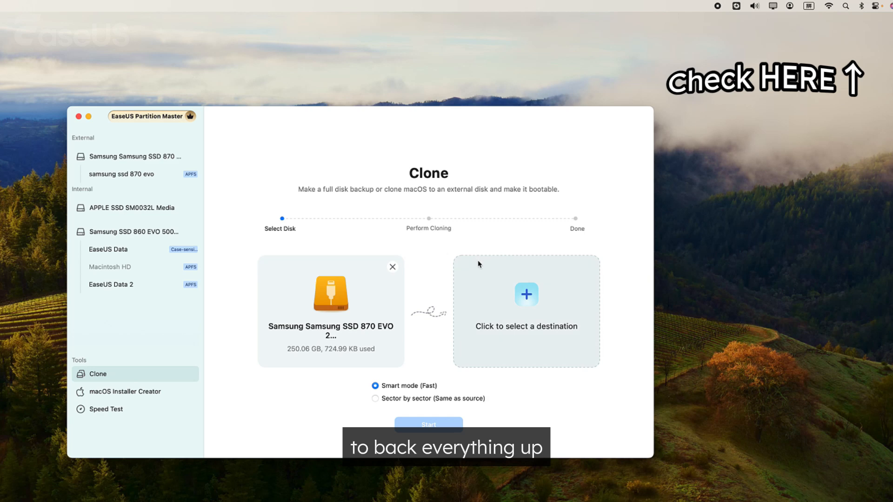
left_click(106, 410)
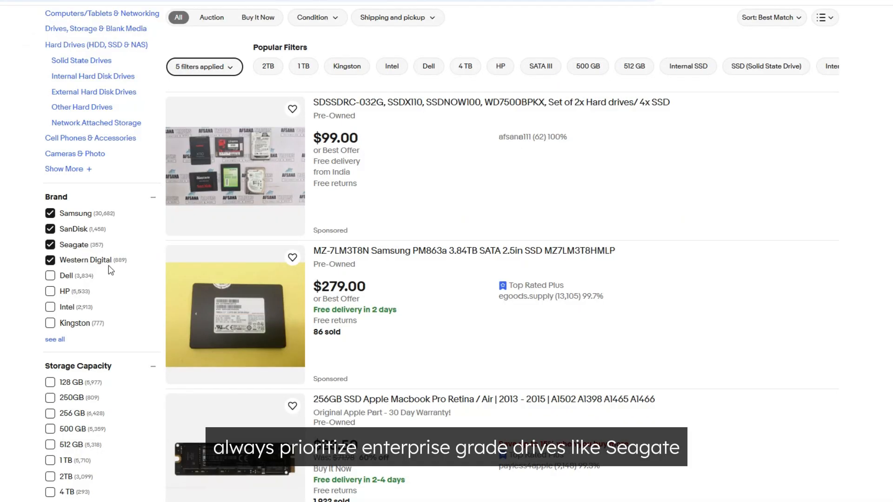
scroll("down", 3)
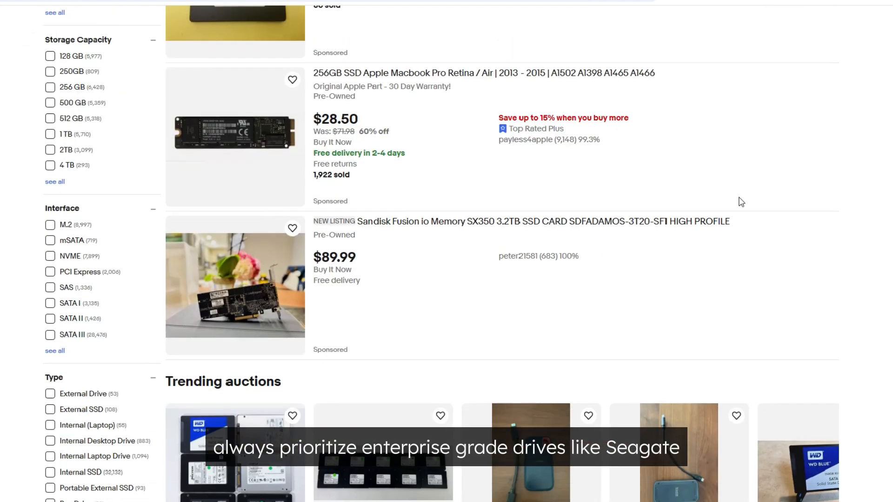
left_click(49, 232)
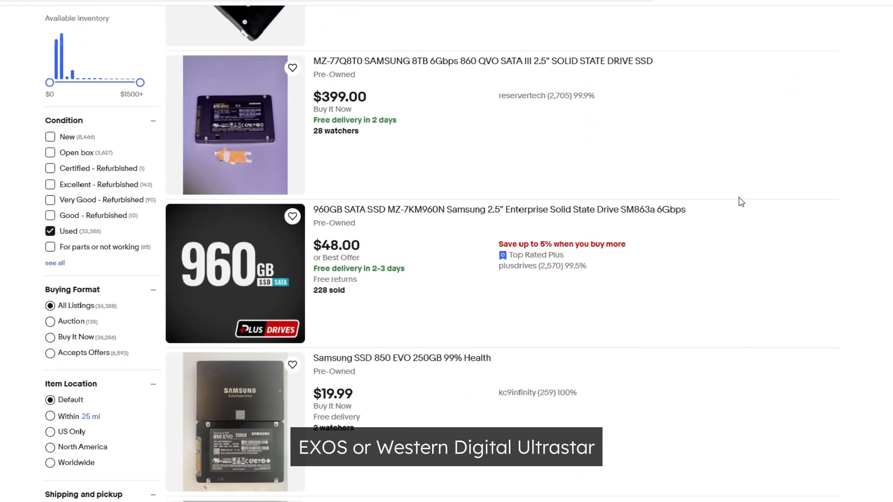
scroll("down", 3)
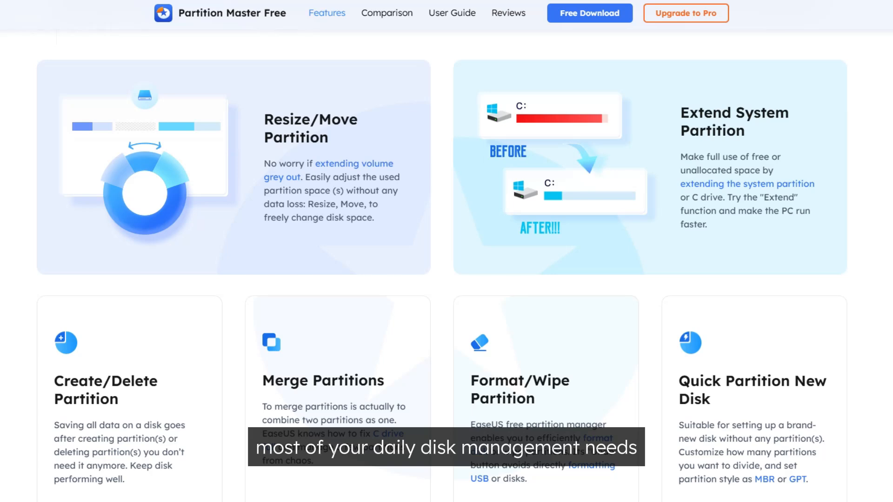
scroll("down", 3)
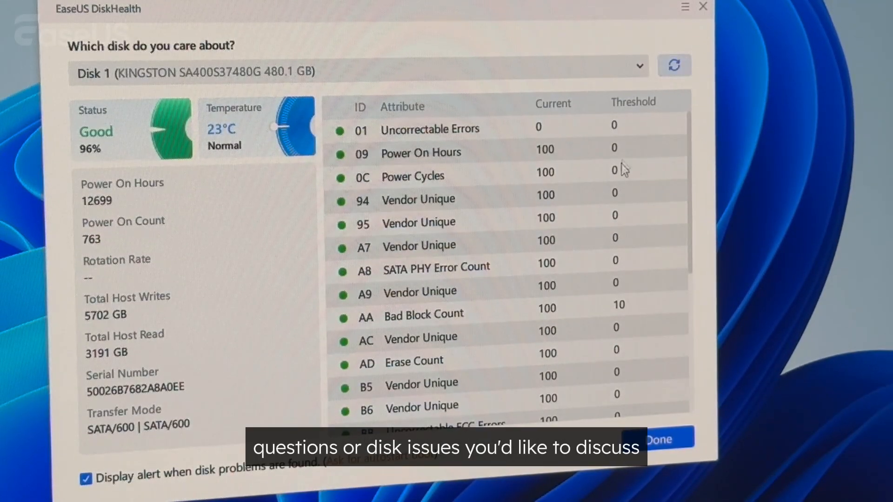
scroll("down", 3)
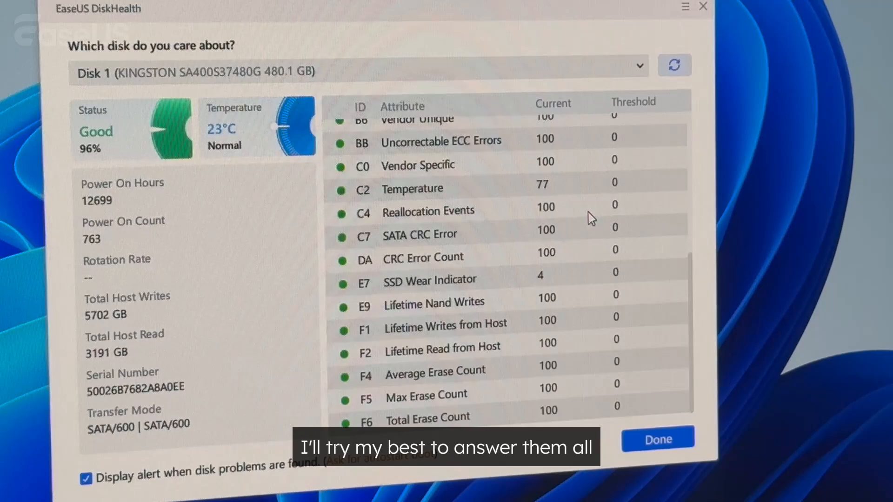